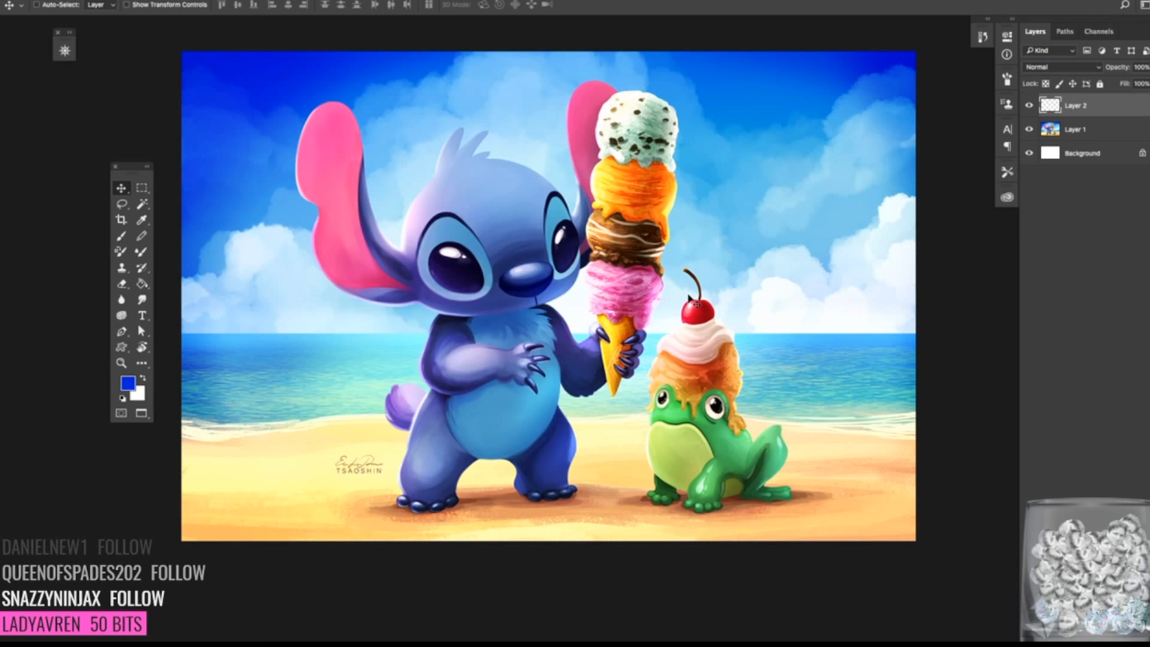
- Select Layer 1, the Stitch reference image, to scale it down
left_click(121, 235)
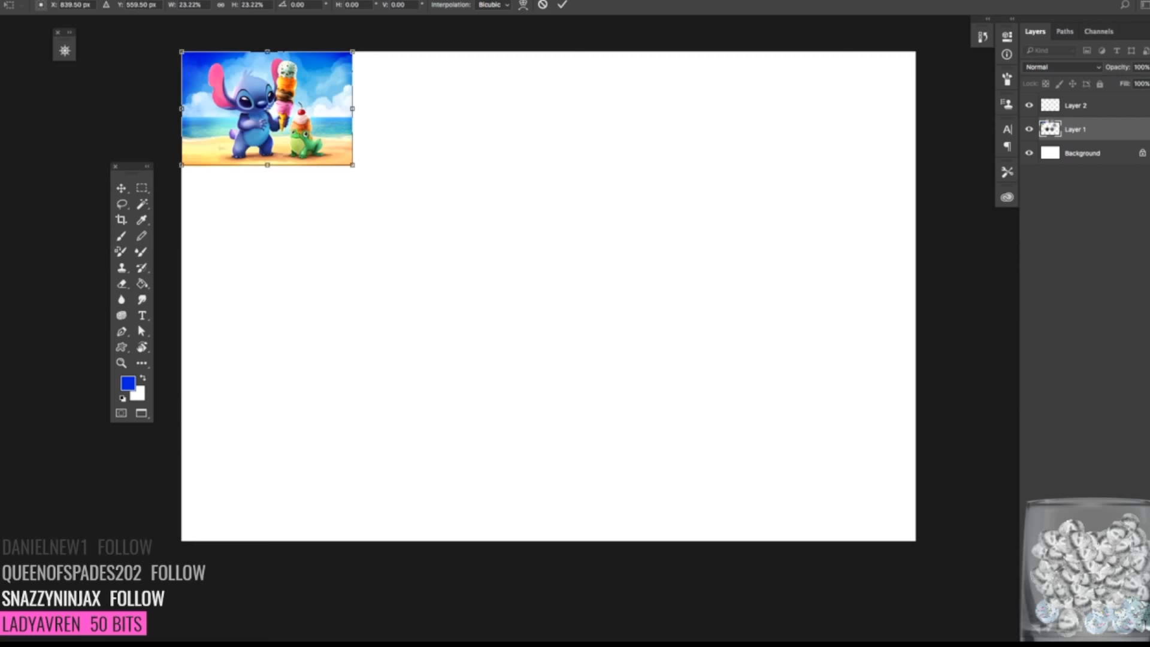
- Commit the reference image's resize to about 23% in the top-left corner
left_click(444, 373)
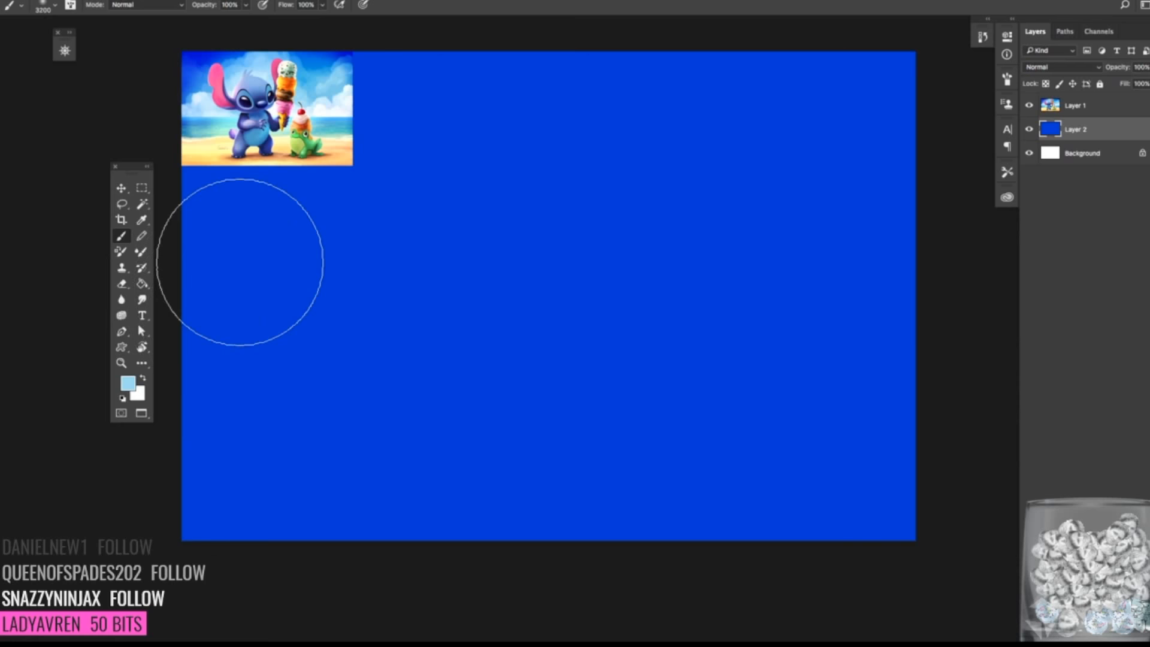
left_click_drag(182, 291, 639, 536)
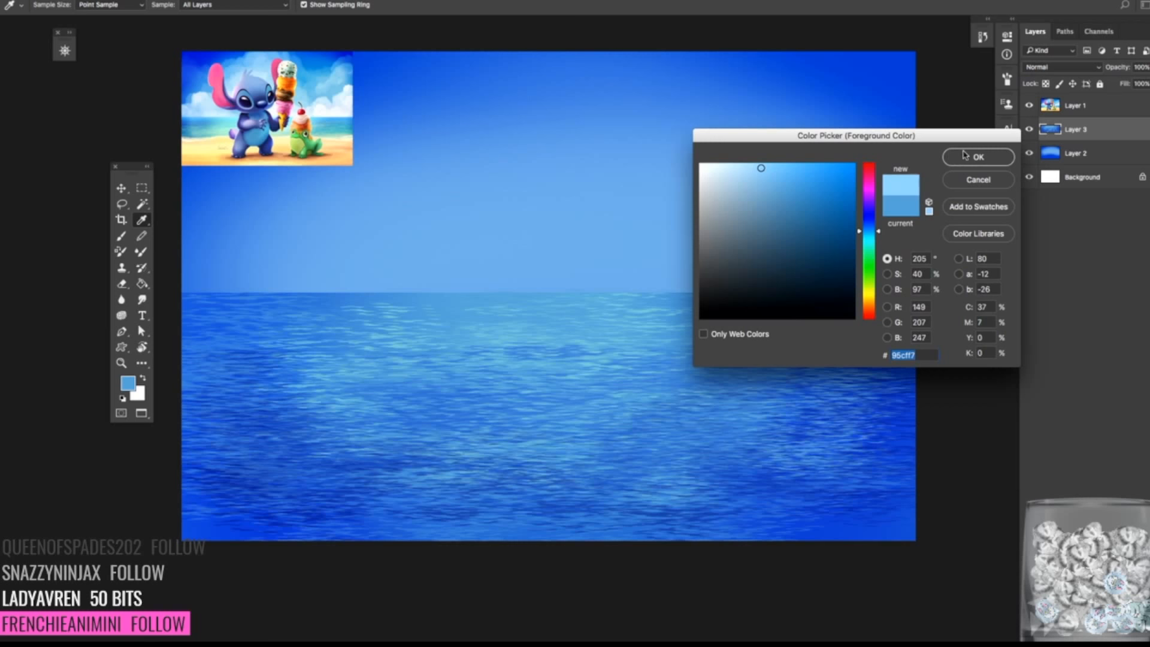
- Pick a lighter blue, then a pale blue, as the reflection paint colour
left_click(787, 164)
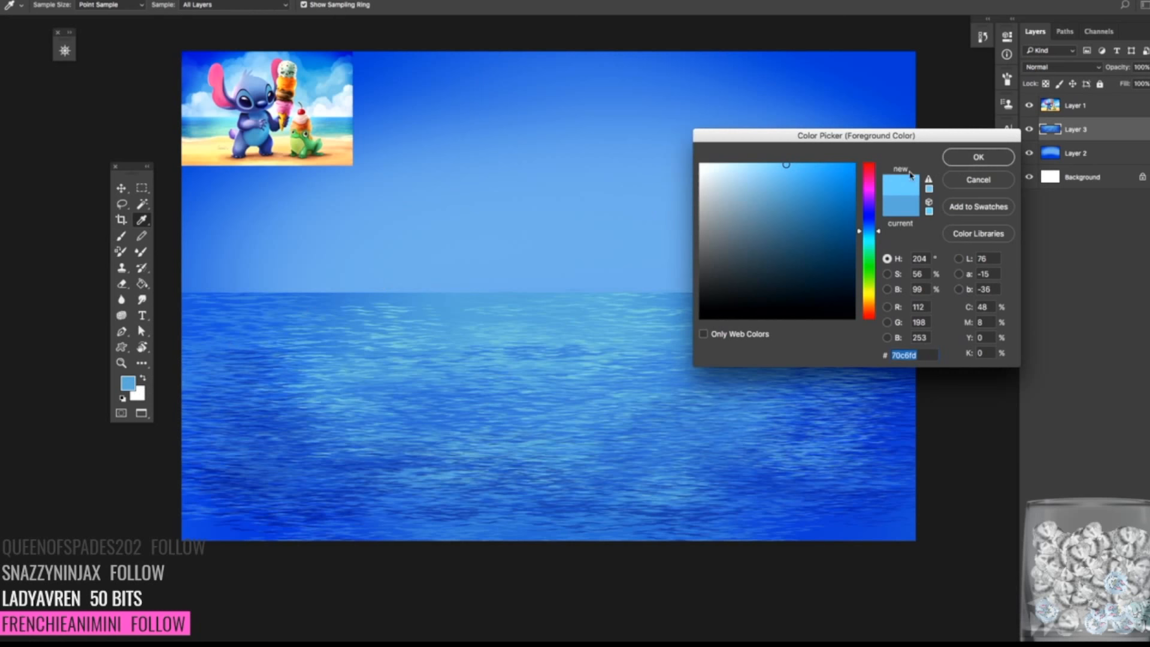
left_click(978, 157)
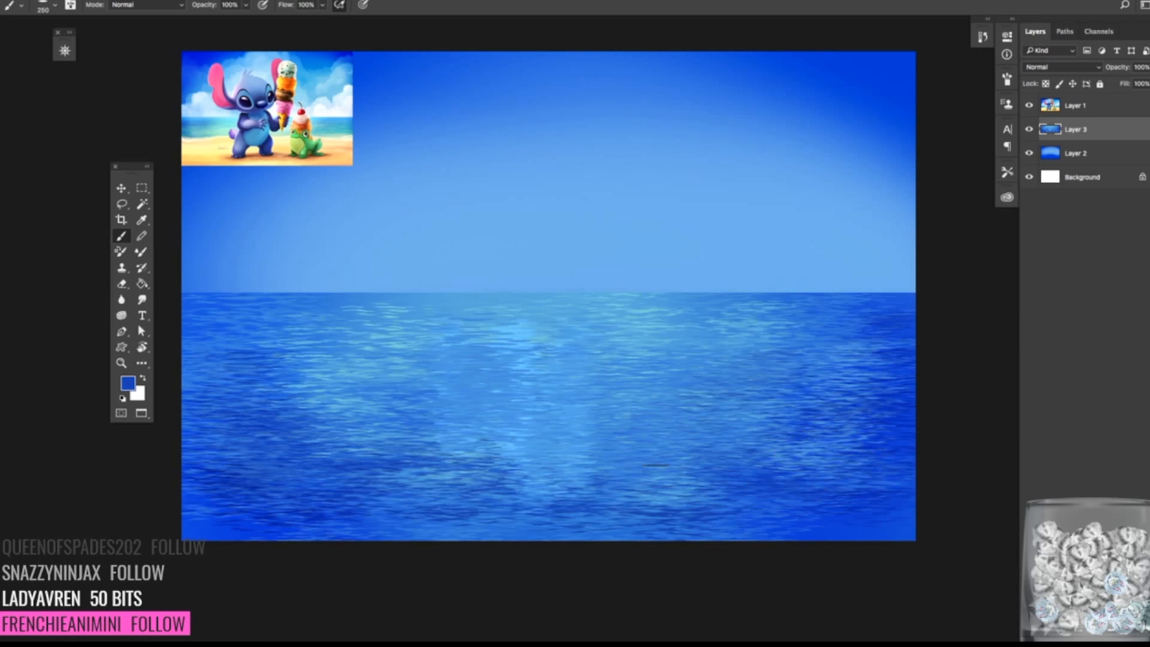
left_click(127, 382)
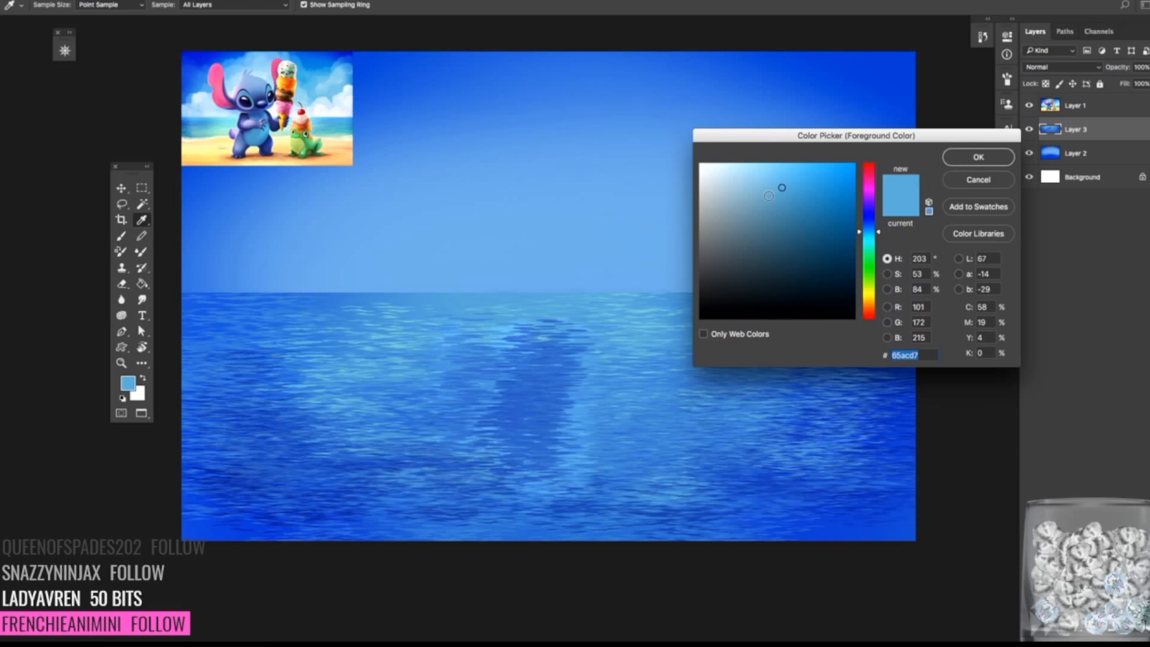
left_click(977, 157)
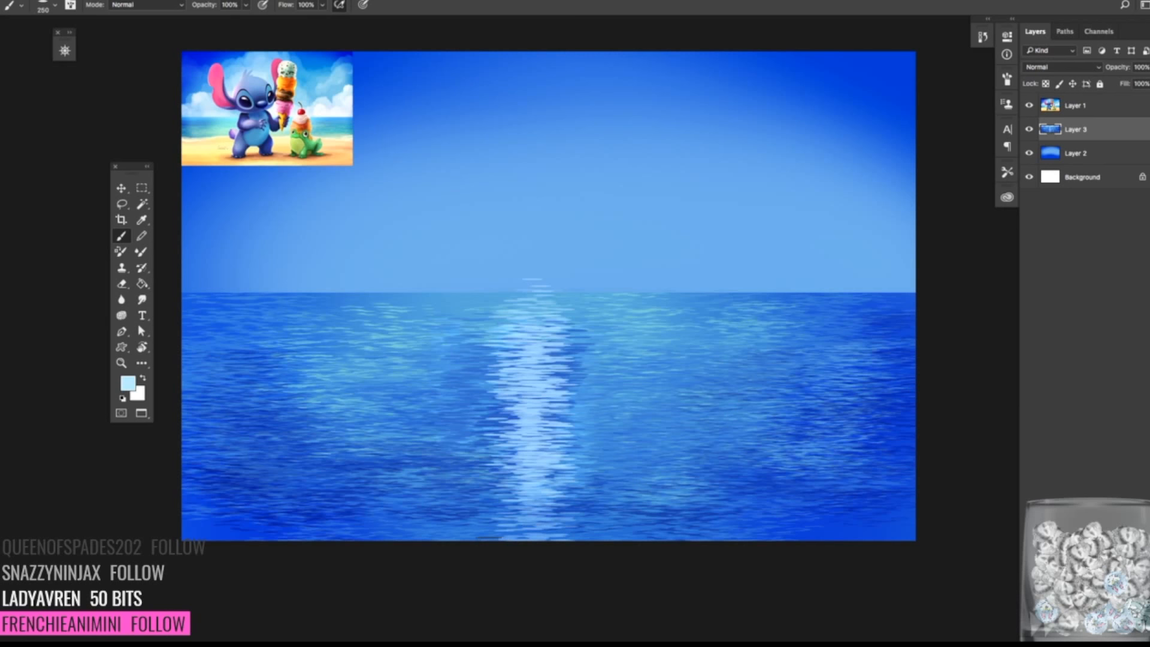